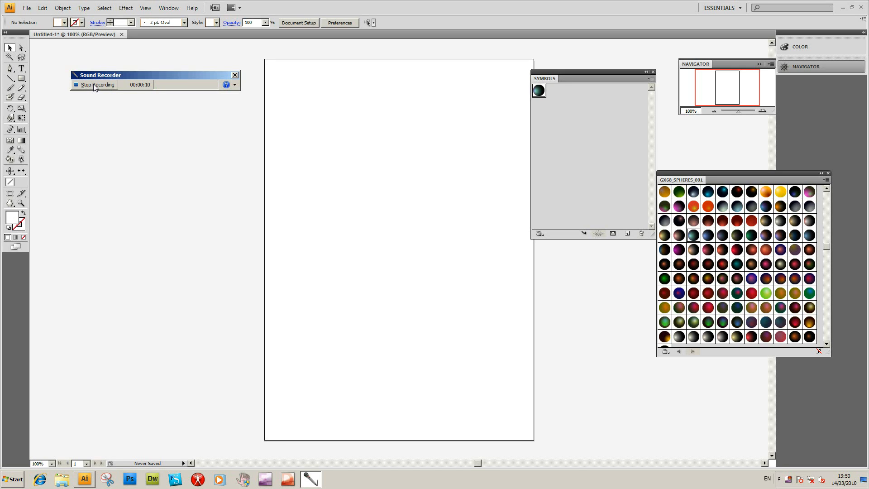
pyautogui.moveTo(516, 173)
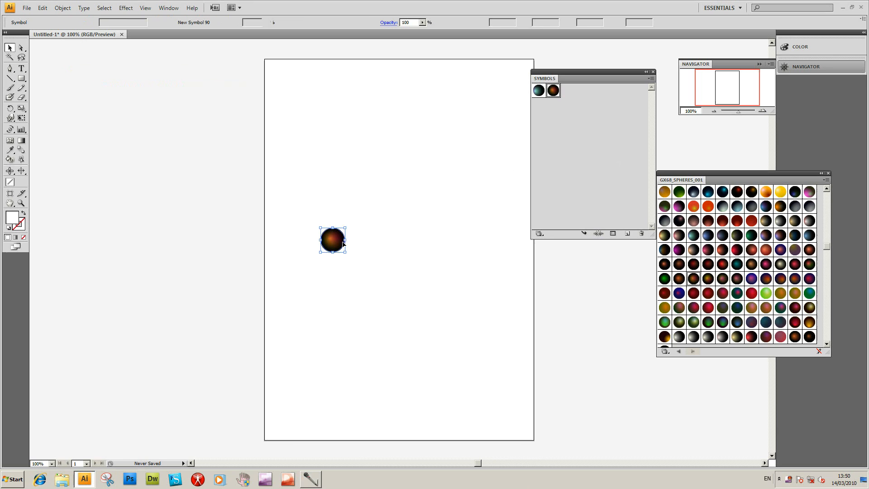
# Step: Scale the sphere up large, then shrink it slightly and place it at the left edge
pyautogui.moveTo(332, 239); pyautogui.dragTo(264, 181)
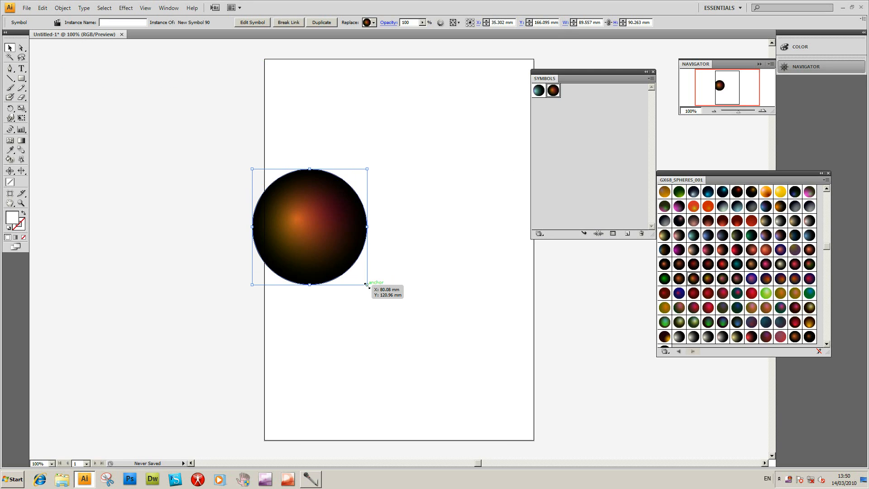
pyautogui.moveTo(366, 285); pyautogui.dragTo(437, 354)
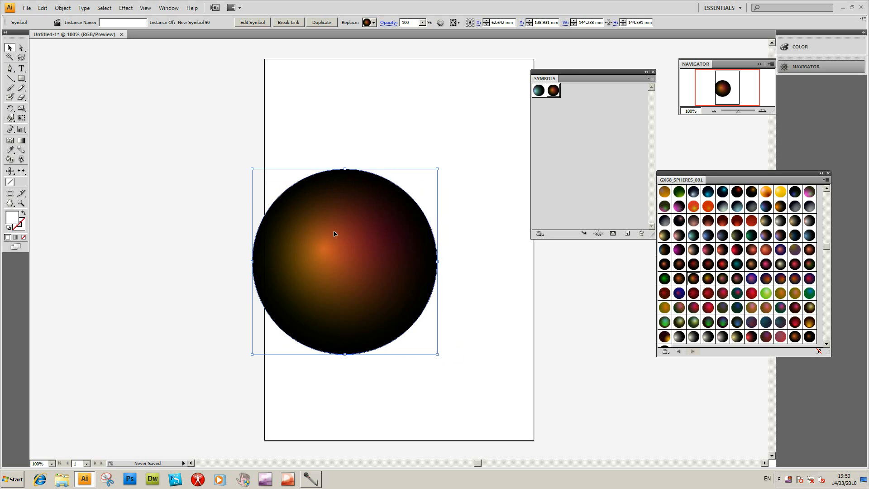
pyautogui.moveTo(344, 261); pyautogui.dragTo(300, 219)
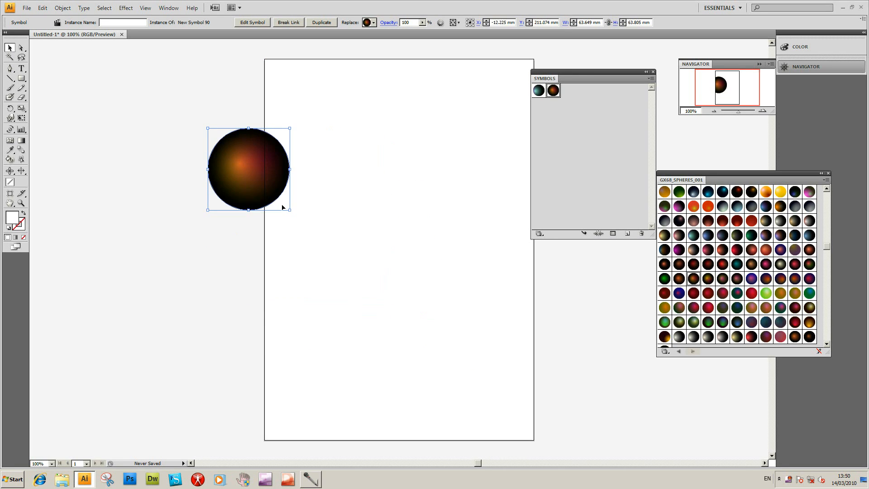
# Step: Alt-drag progressively smaller sphere copies to form a tapering overlapping row of six
pyautogui.moveTo(288, 209); pyautogui.dragTo(342, 260)
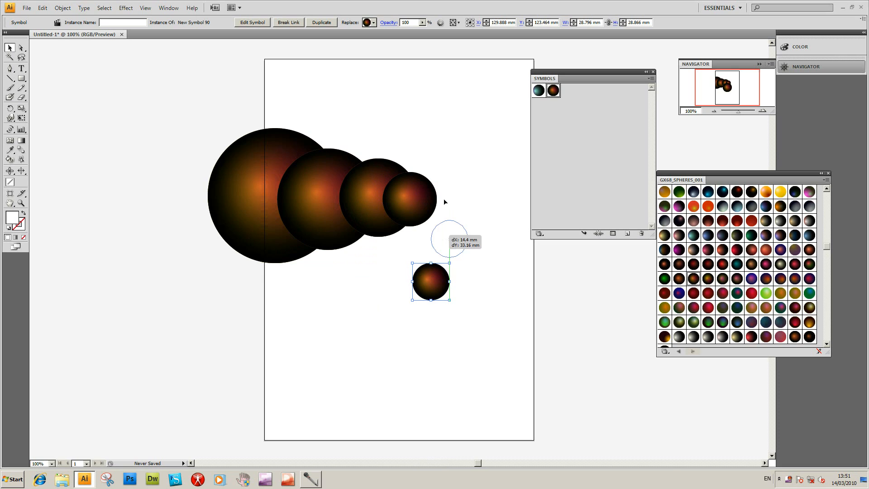
pyautogui.moveTo(430, 280); pyautogui.dragTo(398, 250)
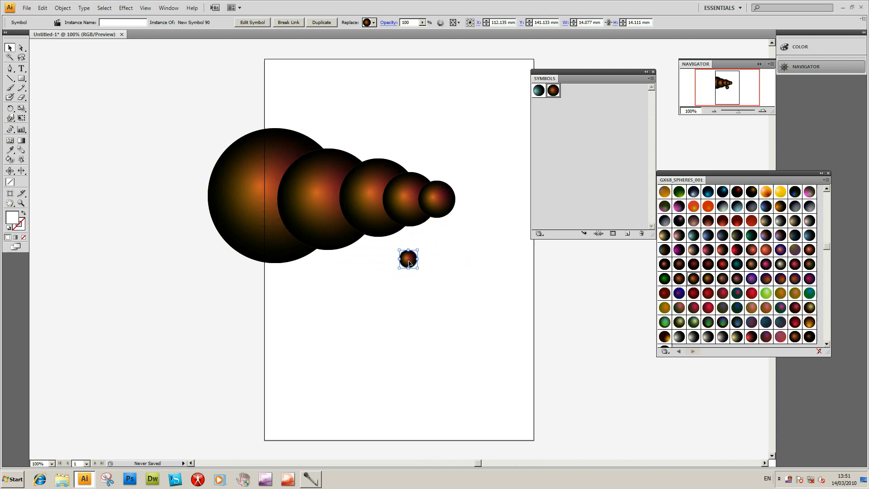
# Step: Select all six spheres and create a new Graphic-type symbol from them
pyautogui.moveTo(408, 259); pyautogui.dragTo(457, 199)
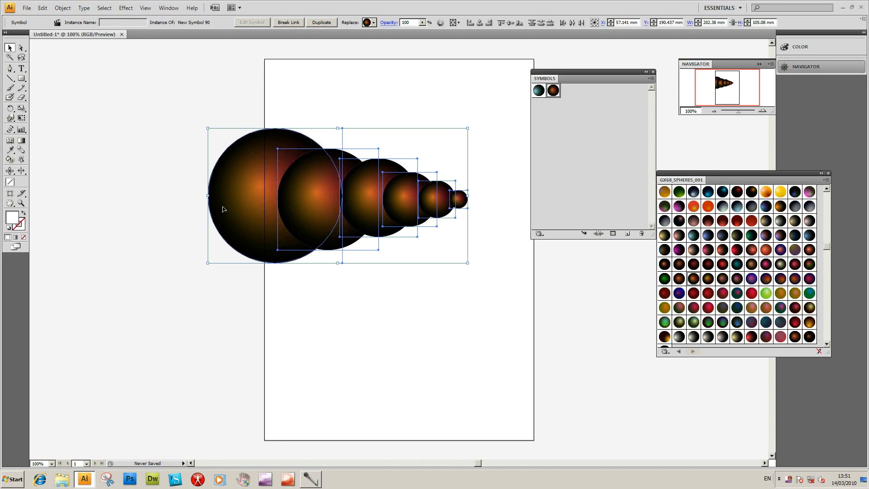
pyautogui.moveTo(261, 188)
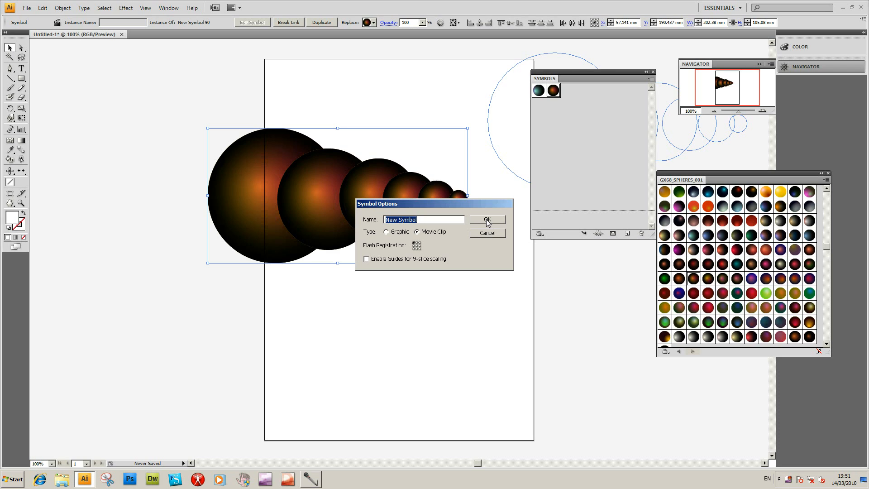
pyautogui.click(386, 231)
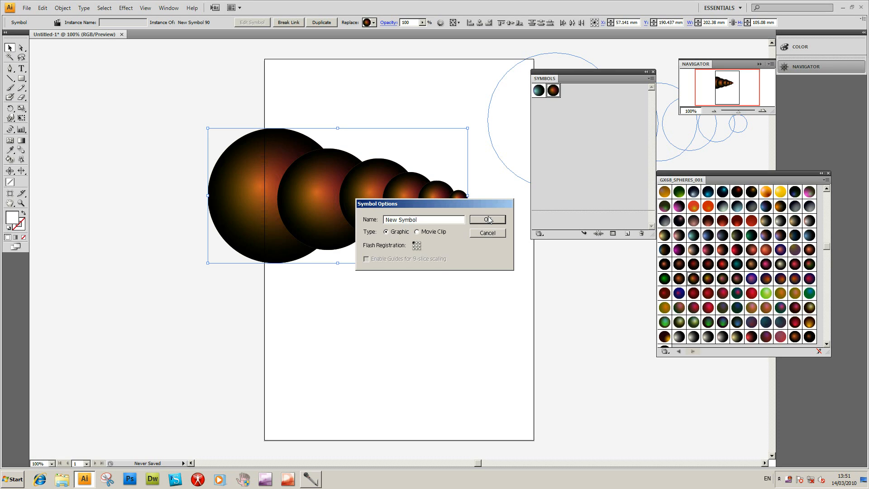
pyautogui.click(486, 219)
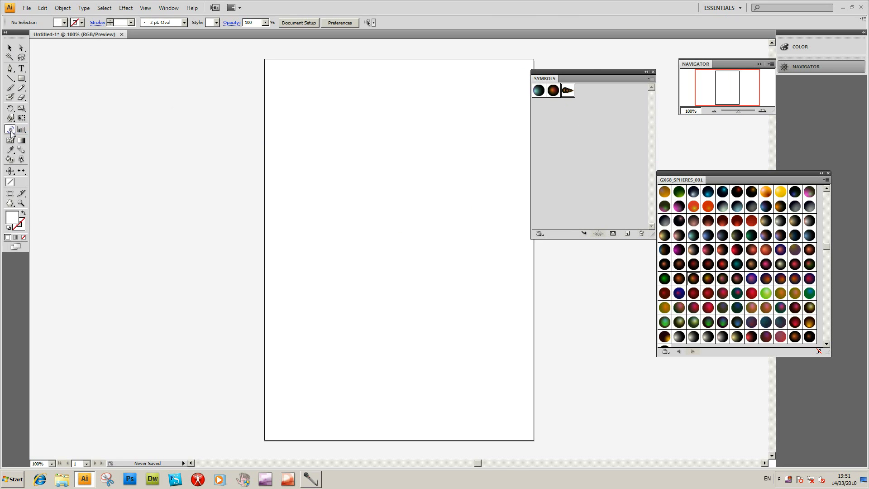
# Step: Spray the sphere-row symbol densely across the whole artboard with the Symbol Sprayer
pyautogui.click(10, 129)
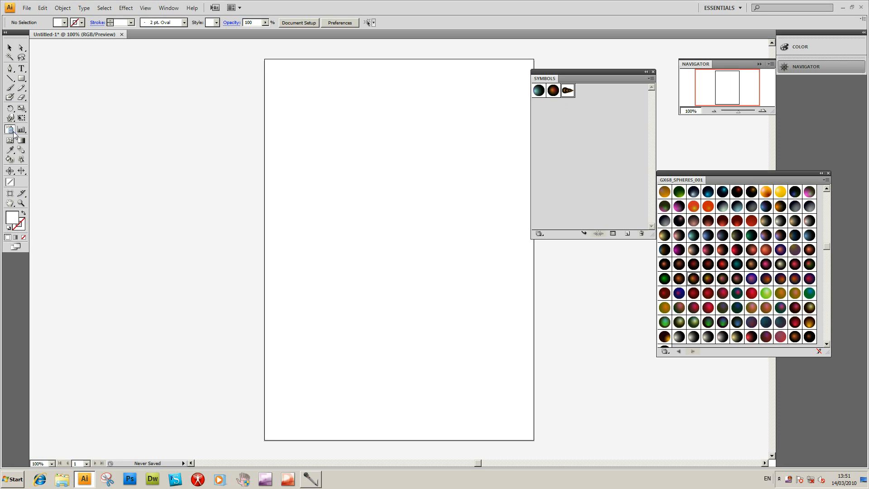
pyautogui.moveTo(65, 167); pyautogui.dragTo(156, 251)
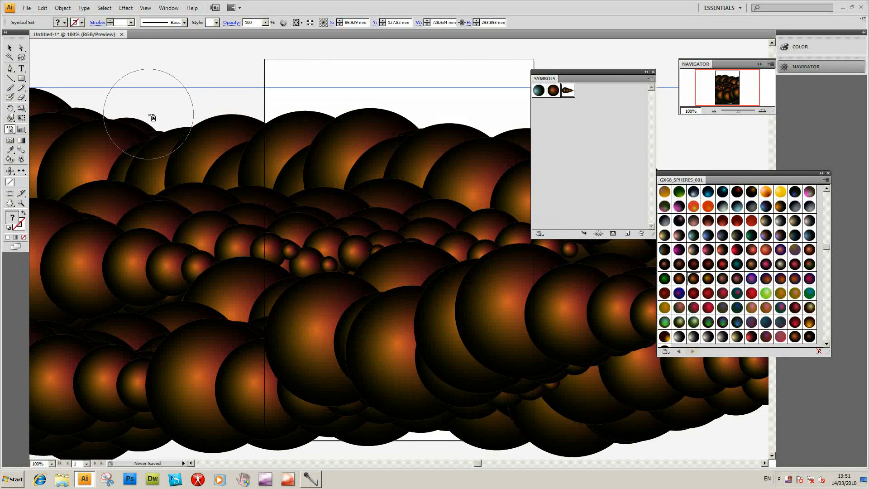
pyautogui.click(9, 48)
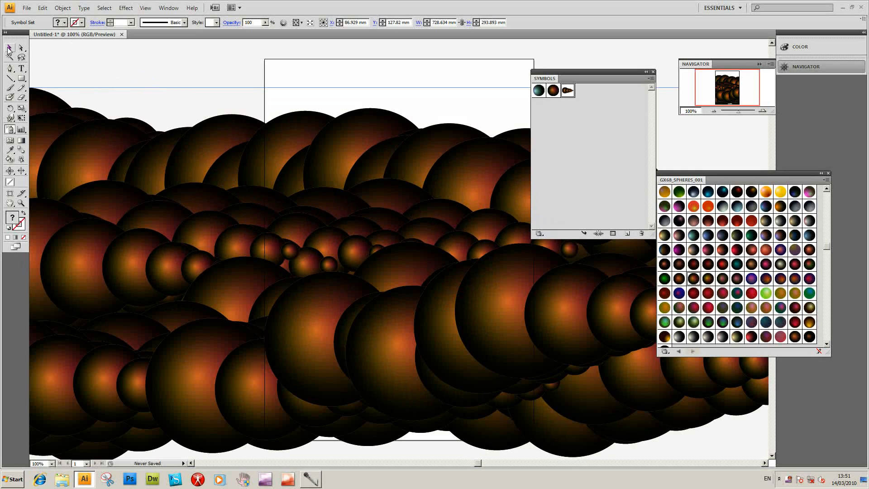
pyautogui.moveTo(9, 49)
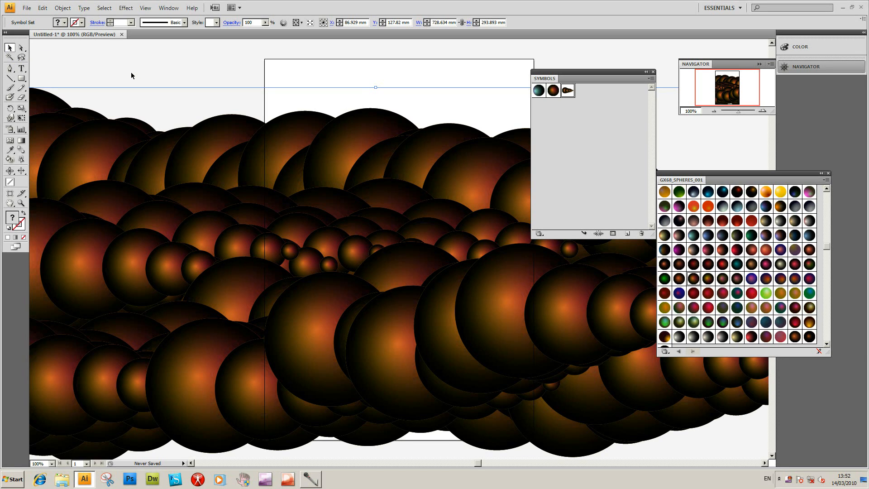
pyautogui.moveTo(69, 72)
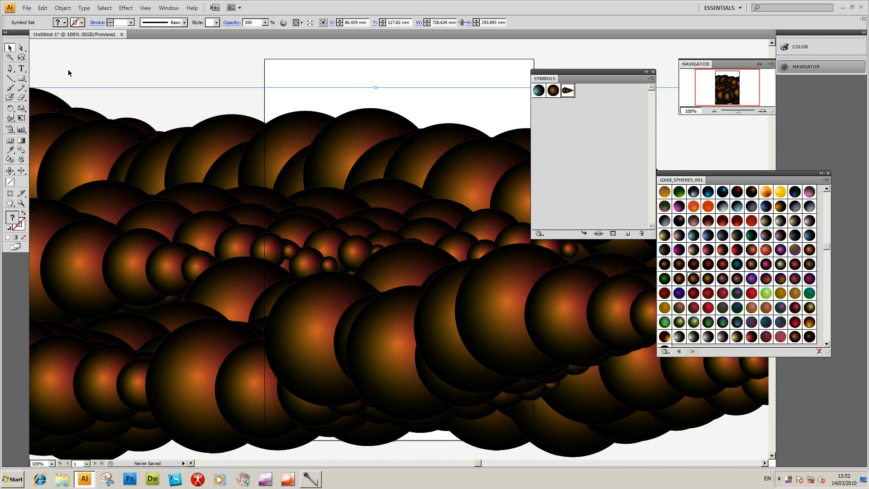
pyautogui.moveTo(10, 143)
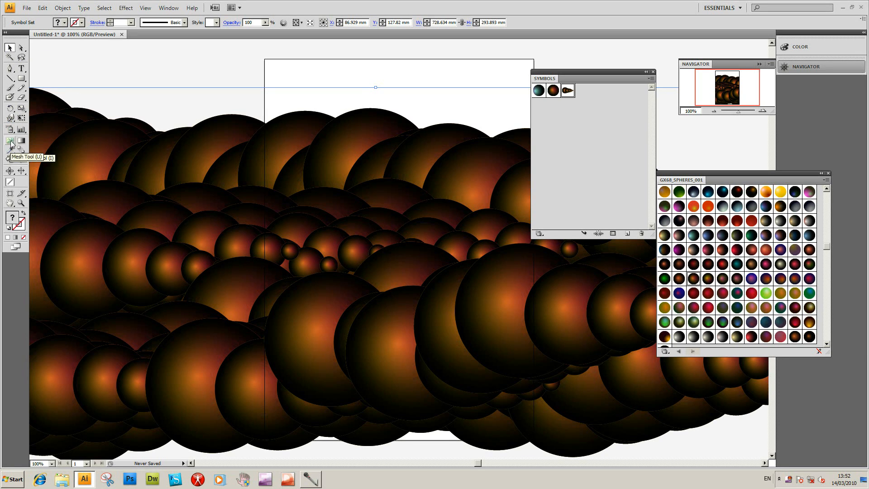
# Step: Choose the Symbol Sizer from the symbolism flyout to resize sprayed sphere instances
pyautogui.click(10, 129)
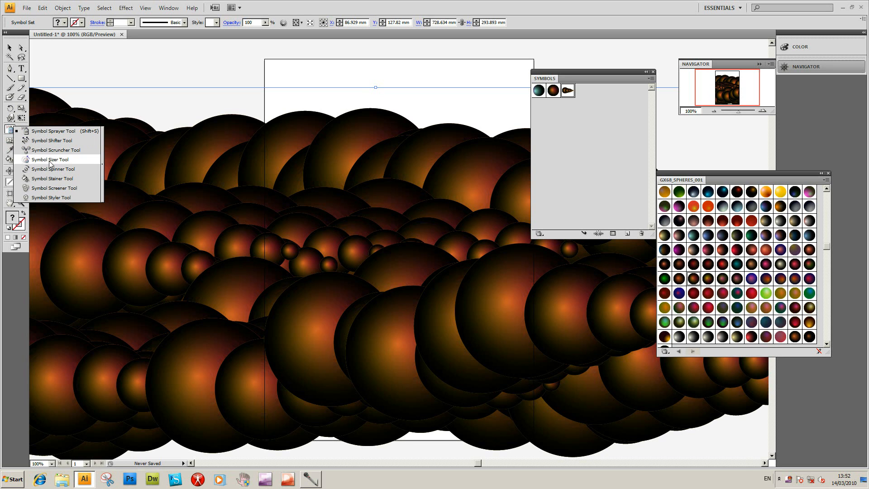
pyautogui.click(54, 159)
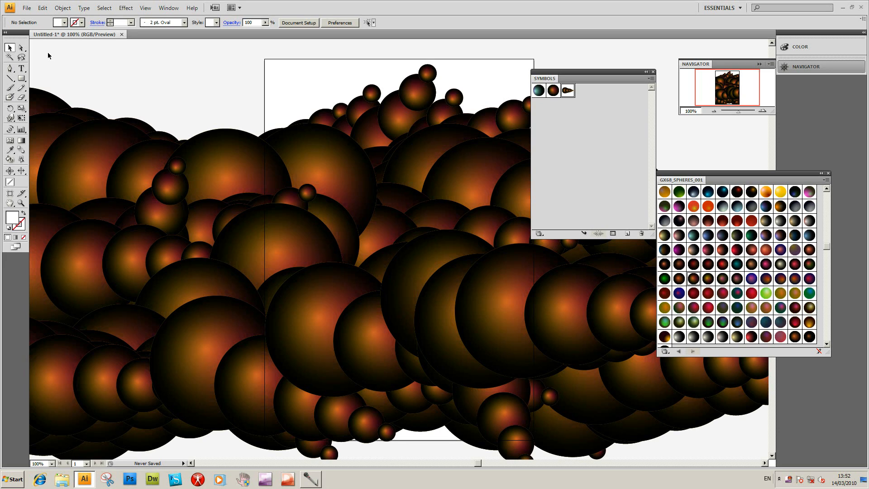
pyautogui.moveTo(138, 86)
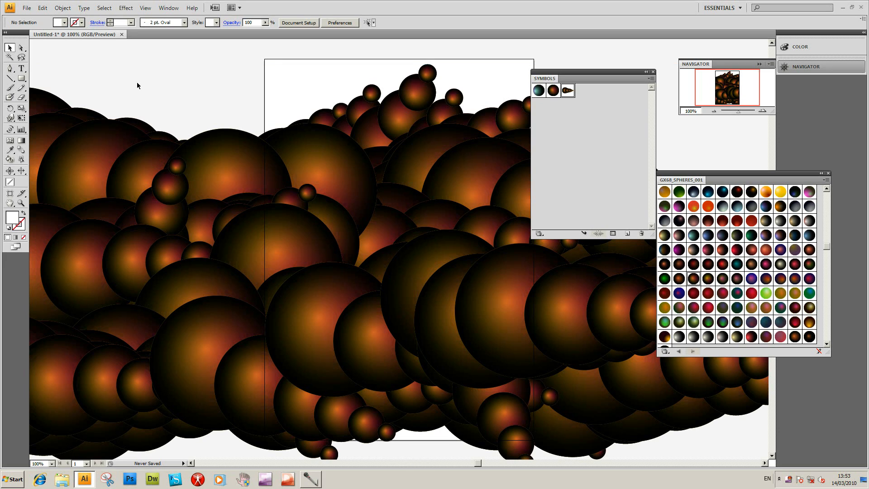
pyautogui.moveTo(49, 49)
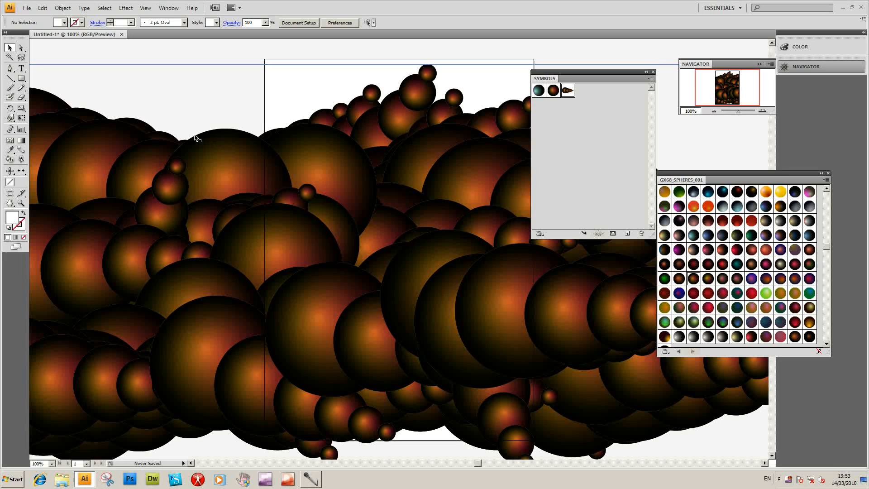
# Step: Show the Symbols panel menu with Break Link to Symbol available for the selected set
pyautogui.click(650, 81)
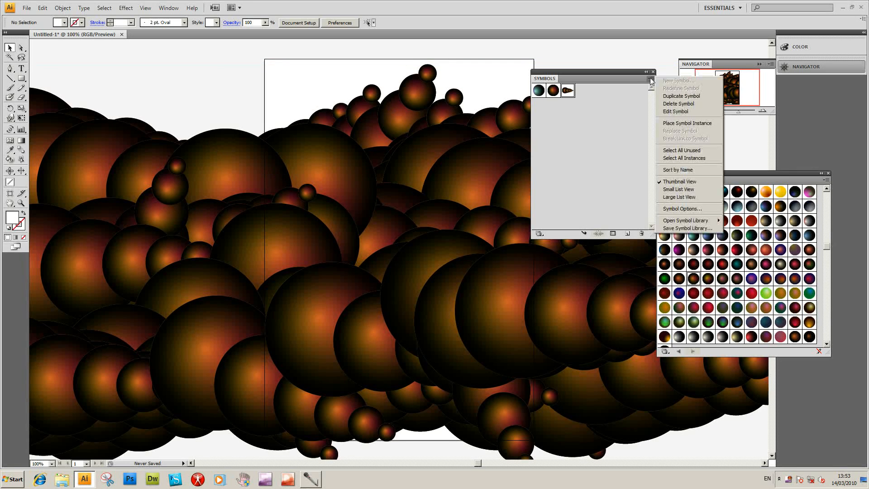
pyautogui.moveTo(694, 138)
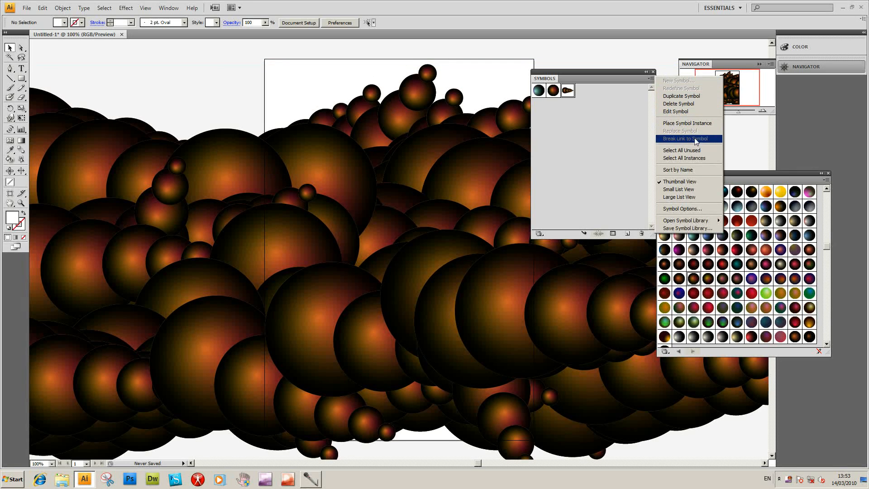